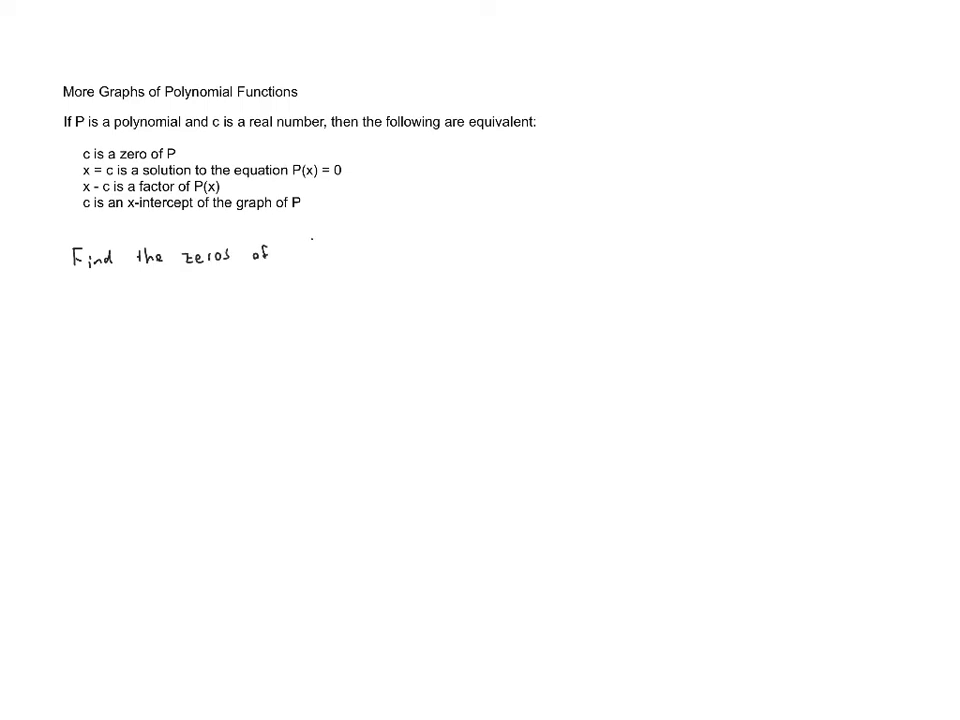
type("f(x) = x^4 + x^3 - 6x^2")
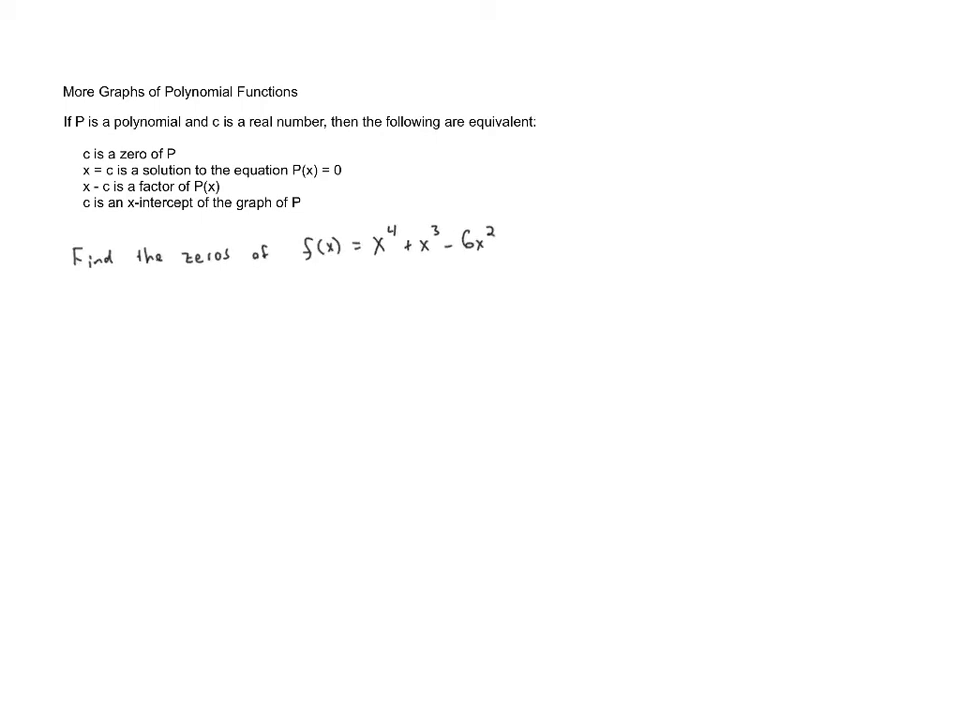